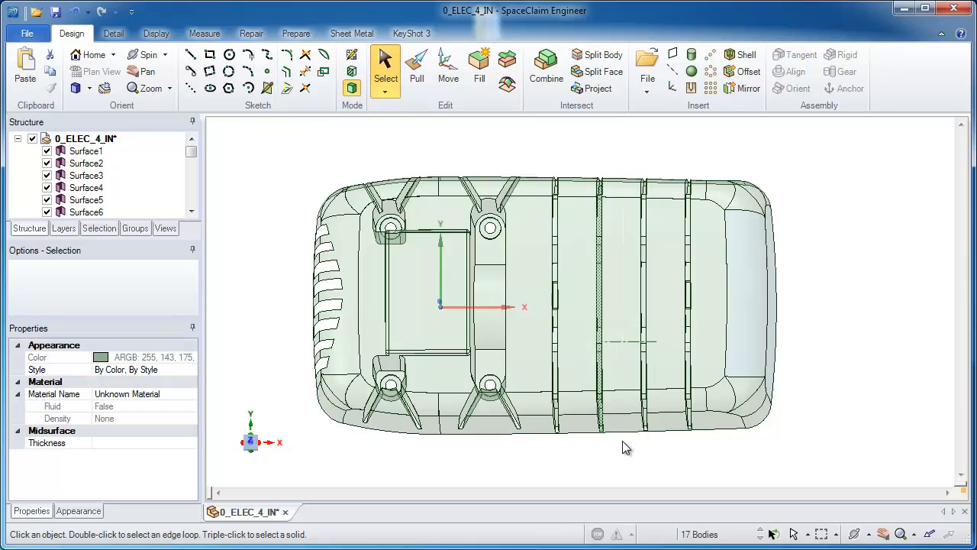
Copy the enclosure's arched rib surfaces and paste them into a new empty design, Design1.
{"action": "left_click_drag", "start_coordinate": [626, 447], "coordinate": [846, 321]}
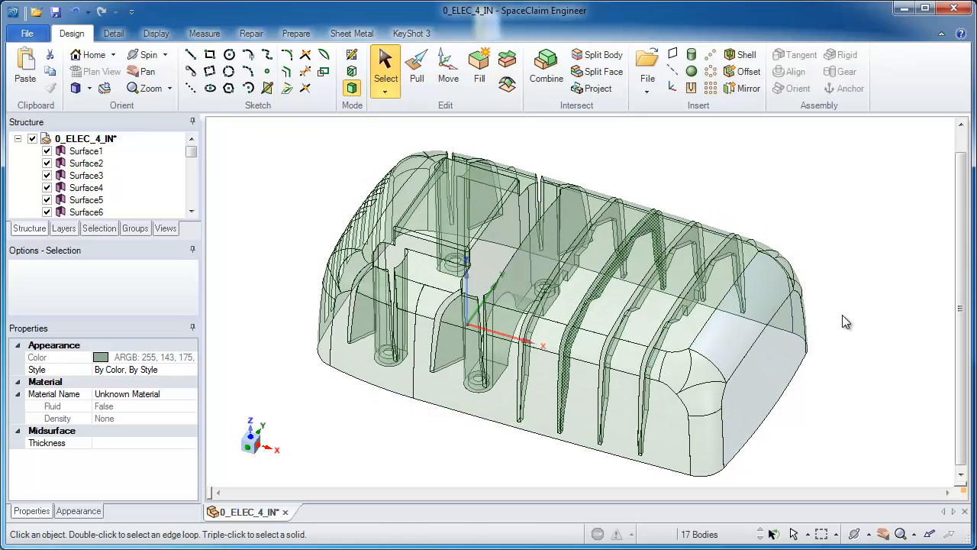
{"action": "mouse_move", "coordinate": [686, 257]}
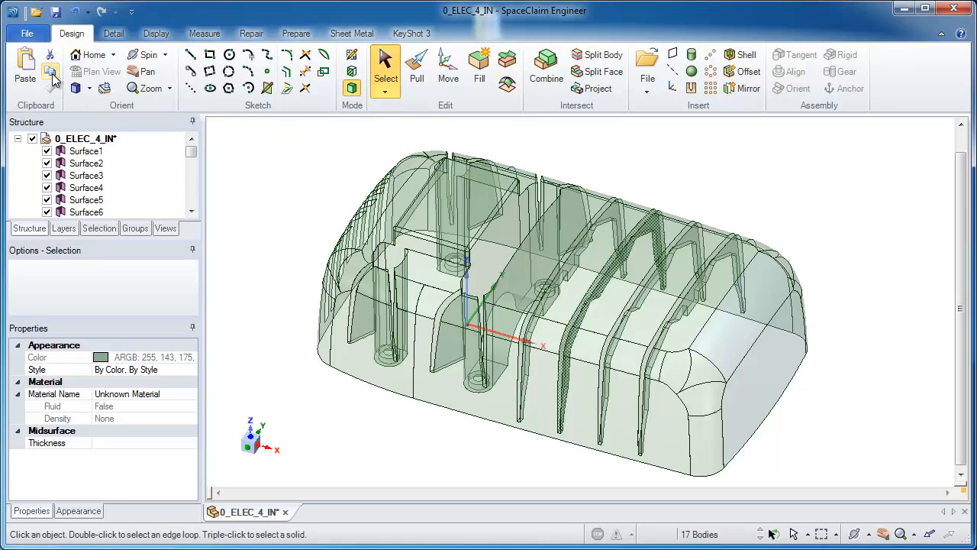
{"action": "left_click", "coordinate": [27, 32]}
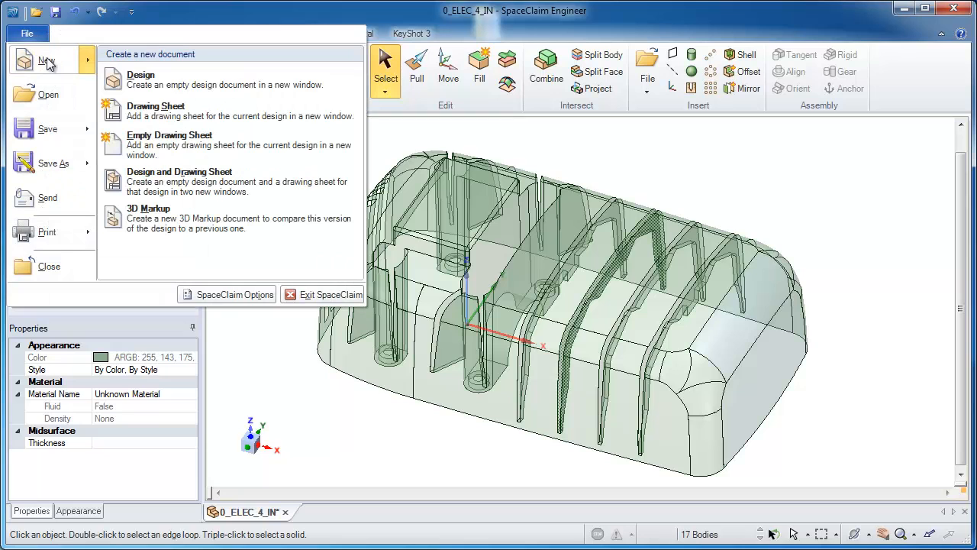
{"action": "left_click", "coordinate": [141, 74]}
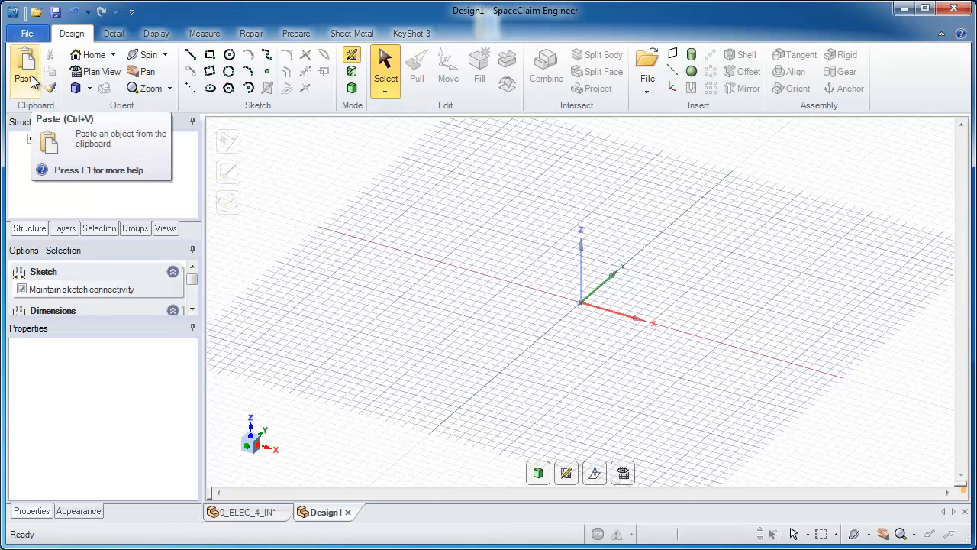
{"action": "left_click", "coordinate": [25, 68]}
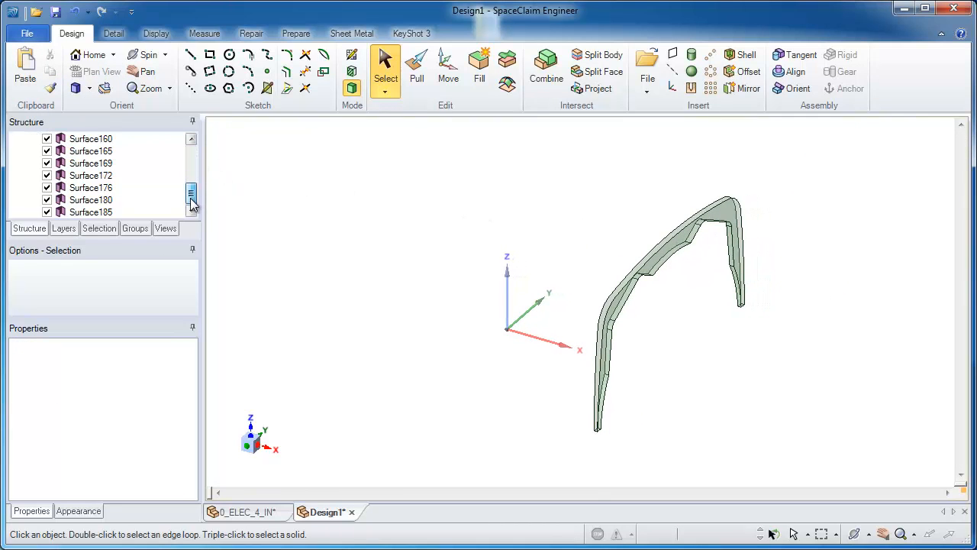
{"action": "scroll", "scroll_direction": "up", "scroll_amount": 3}
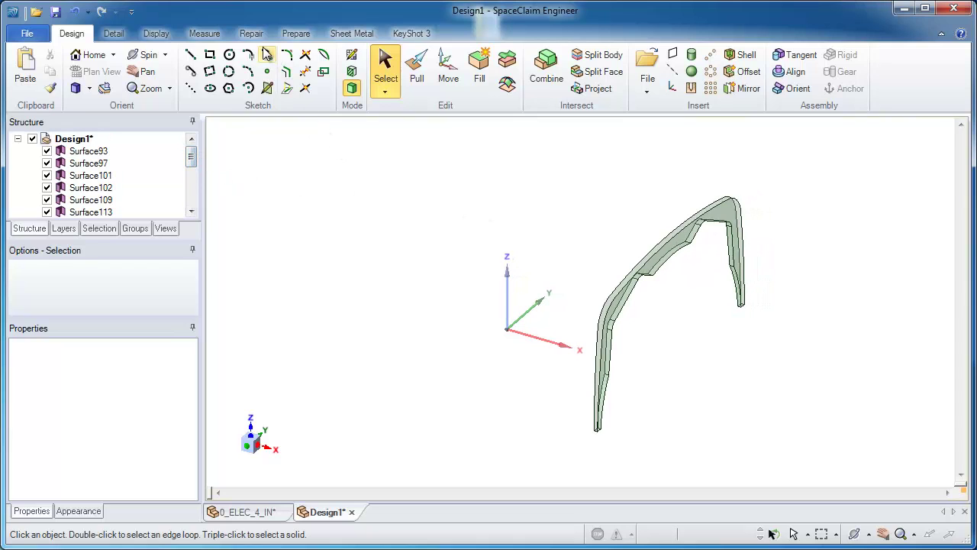
Stitch the pasted rib surfaces' open edges into one body, Surface93, with Repair > Stitch.
{"action": "left_click", "coordinate": [251, 33]}
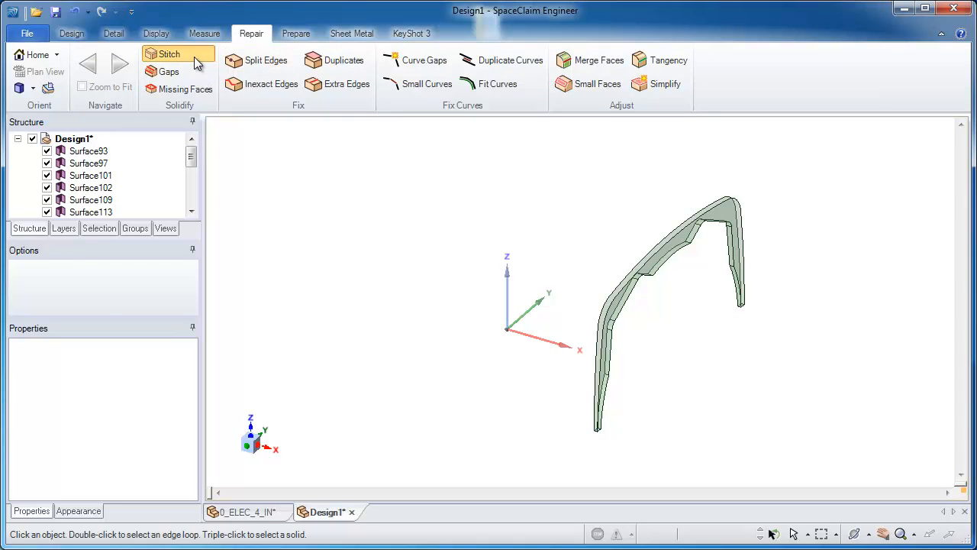
{"action": "left_click", "coordinate": [170, 54]}
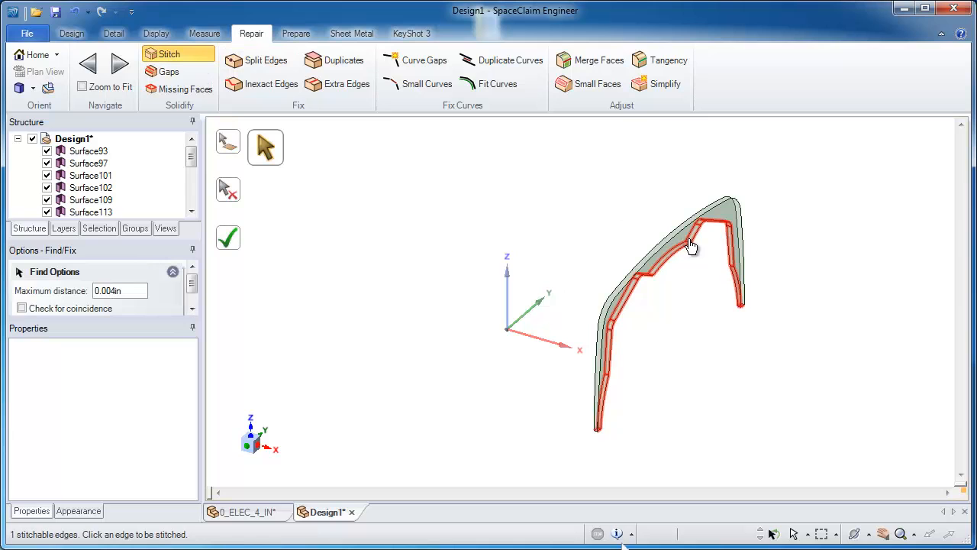
{"action": "left_click", "coordinate": [227, 238]}
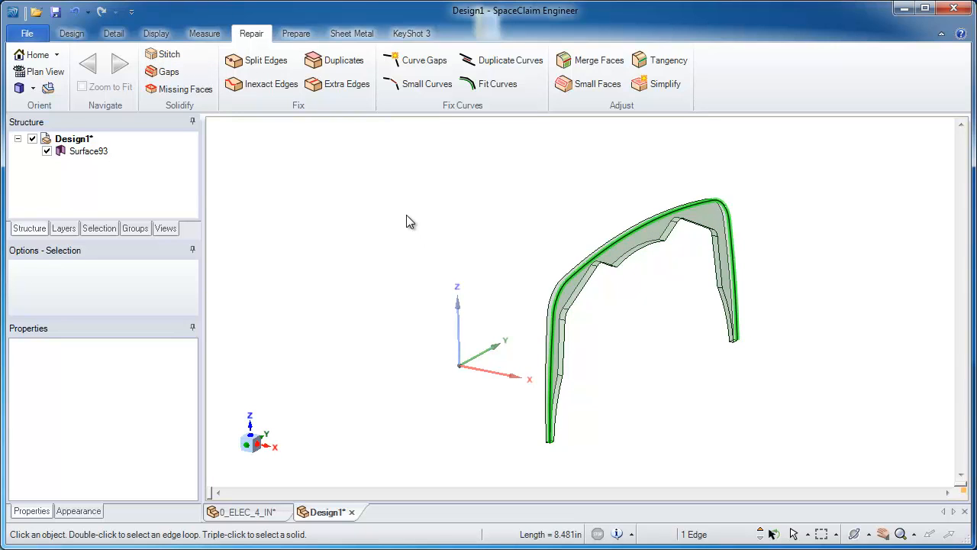
{"action": "mouse_move", "coordinate": [476, 204]}
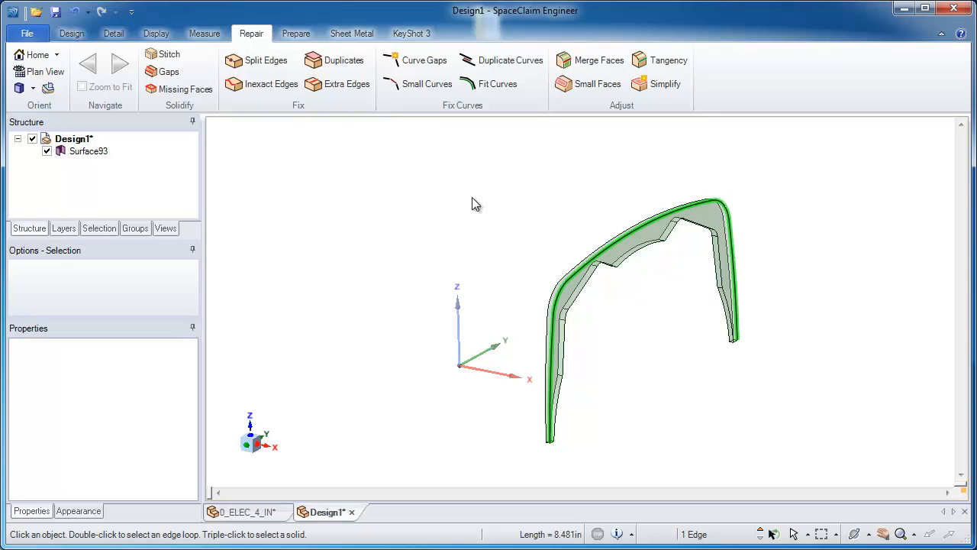
{"action": "left_click", "coordinate": [71, 33]}
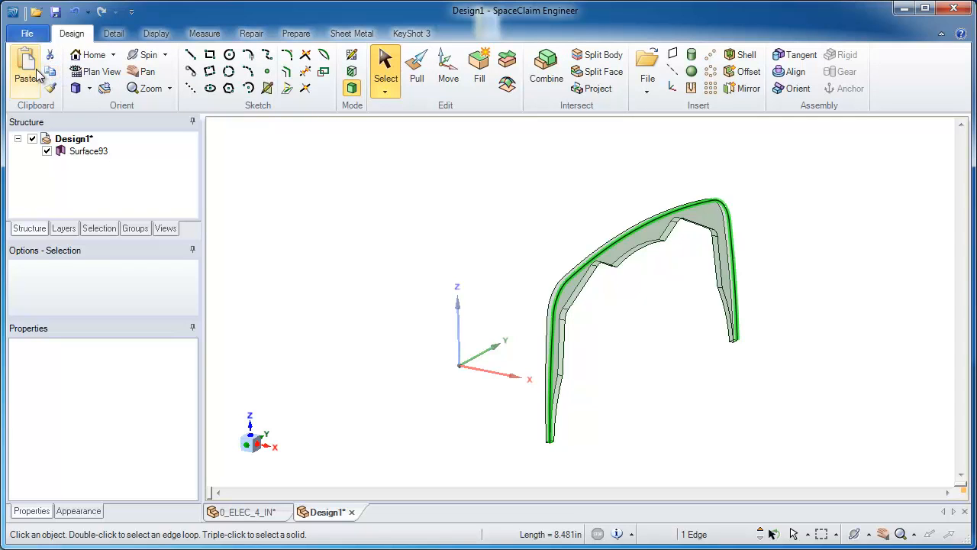
Copy the rib's outer arched edge as a sketch curve and offset a copy inside it.
{"action": "left_click", "coordinate": [88, 150]}
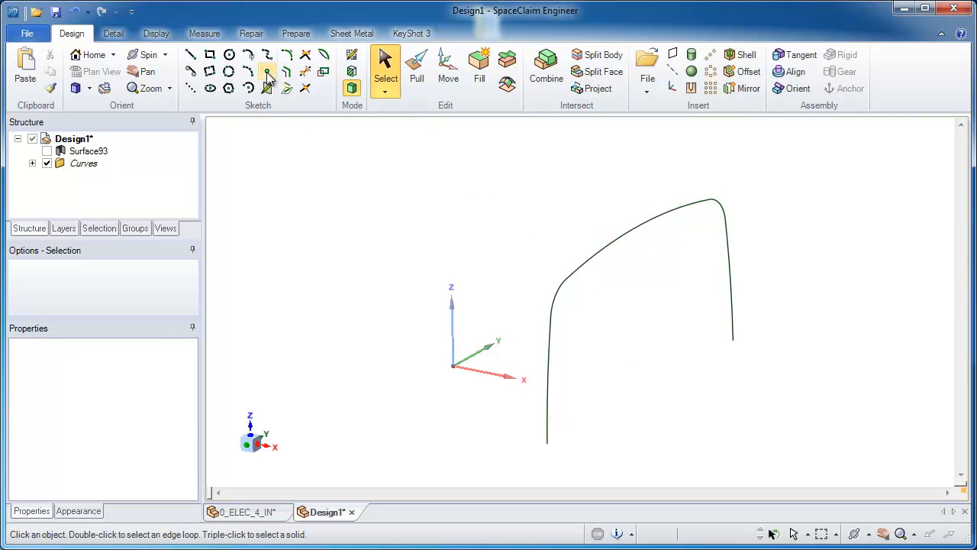
{"action": "left_click", "coordinate": [267, 71]}
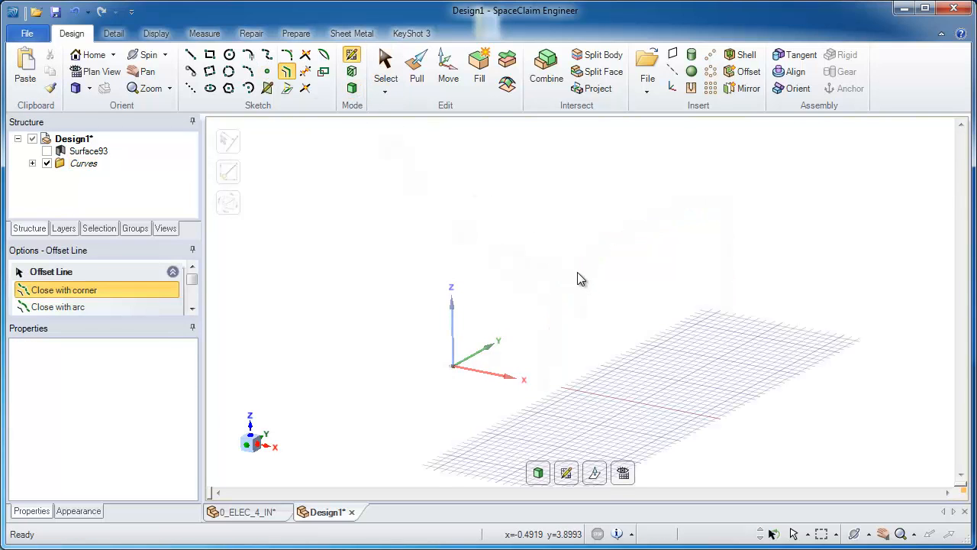
{"action": "left_click", "coordinate": [416, 65]}
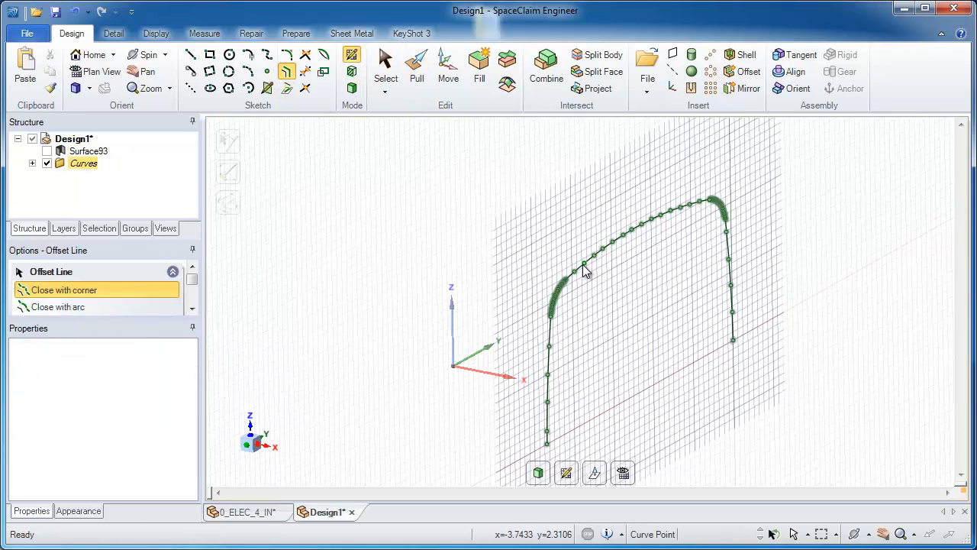
{"action": "left_click", "coordinate": [584, 271]}
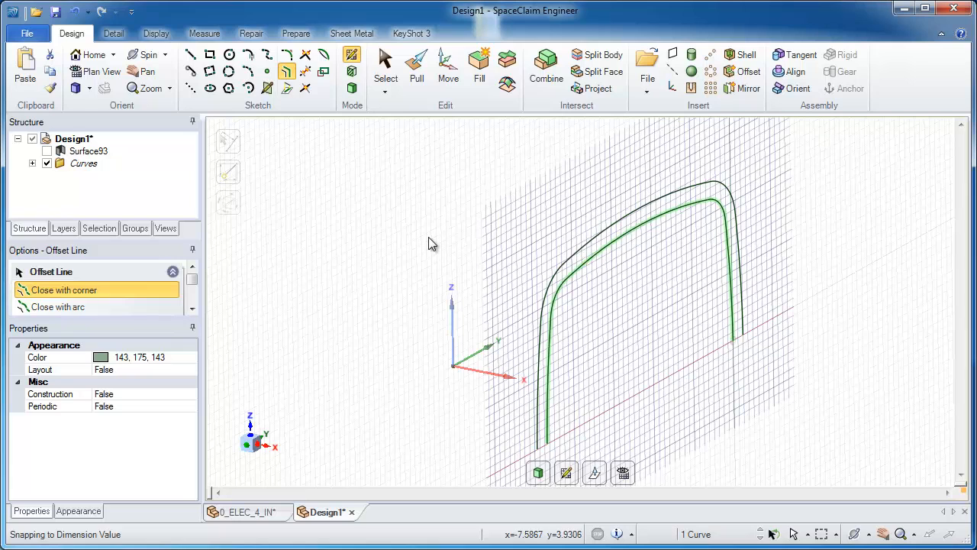
{"action": "left_click", "coordinate": [386, 69]}
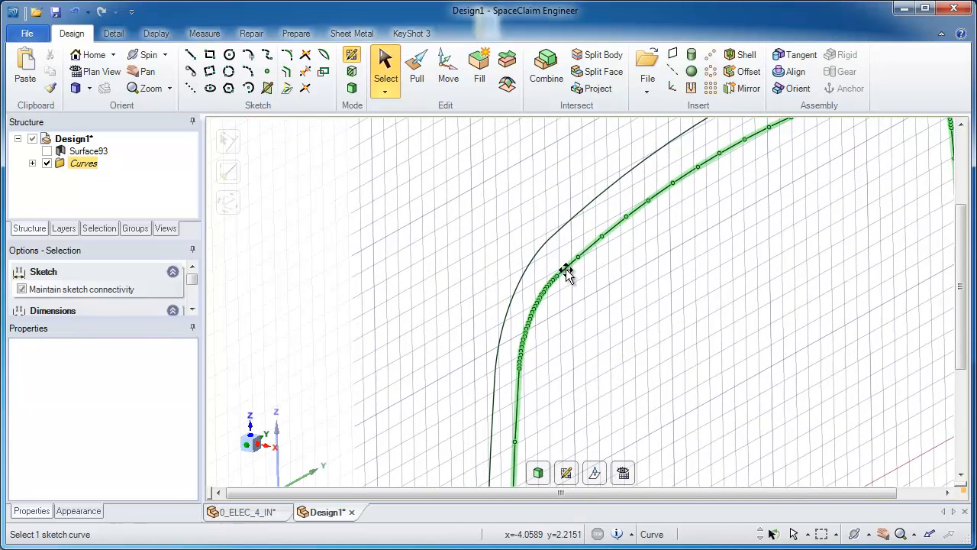
{"action": "left_click", "coordinate": [594, 269]}
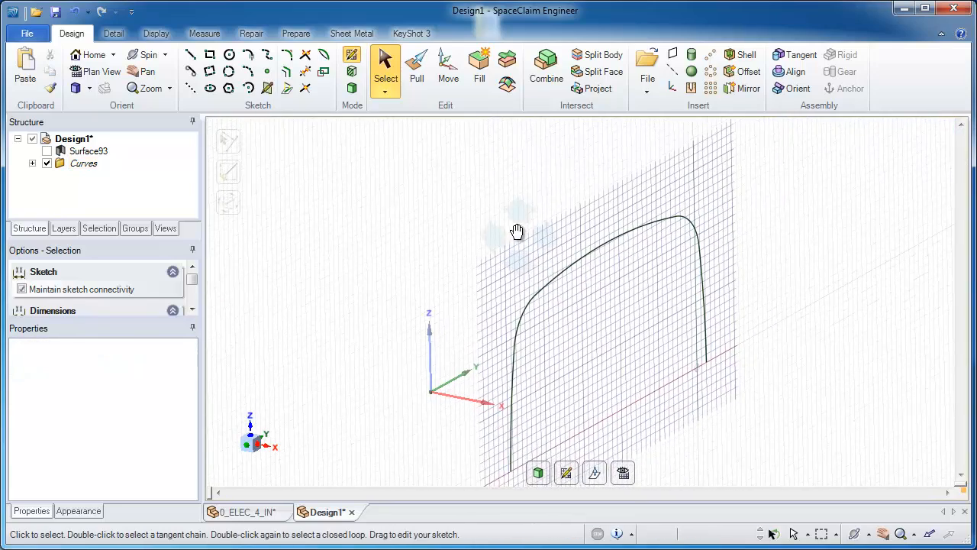
Pull the rib curve out into an arched surface and smooth it with Fit Curves.
{"action": "left_click", "coordinate": [416, 65]}
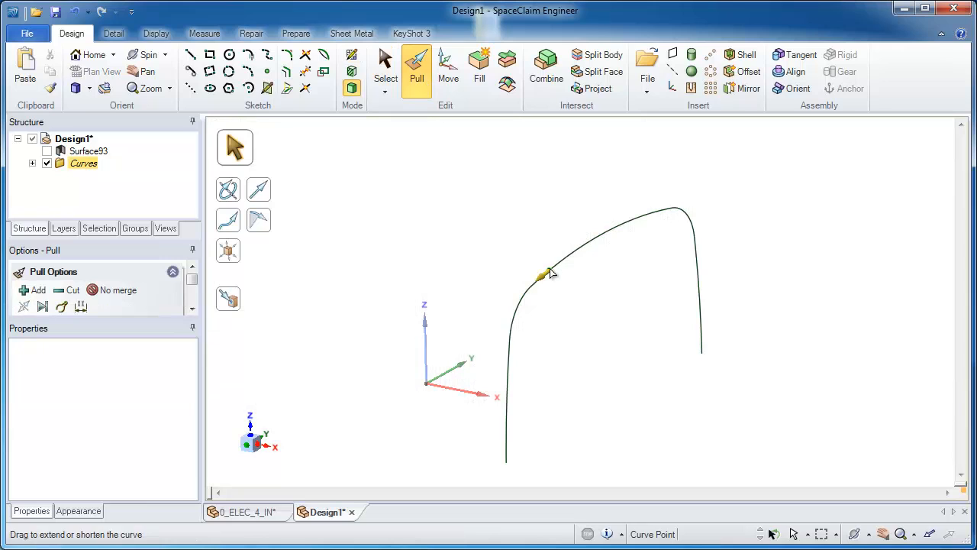
{"action": "left_click_drag", "start_coordinate": [460, 162], "coordinate": [718, 476]}
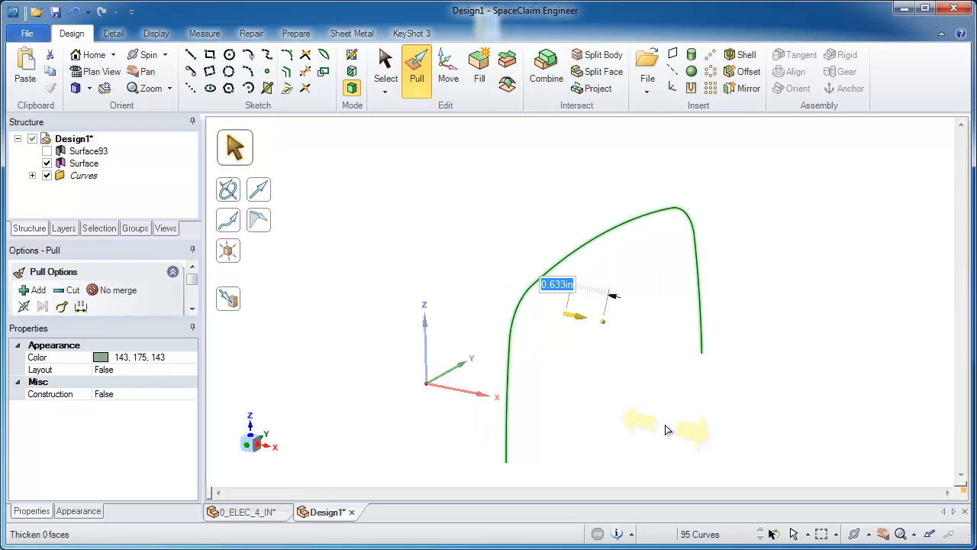
{"action": "left_click", "coordinate": [251, 33]}
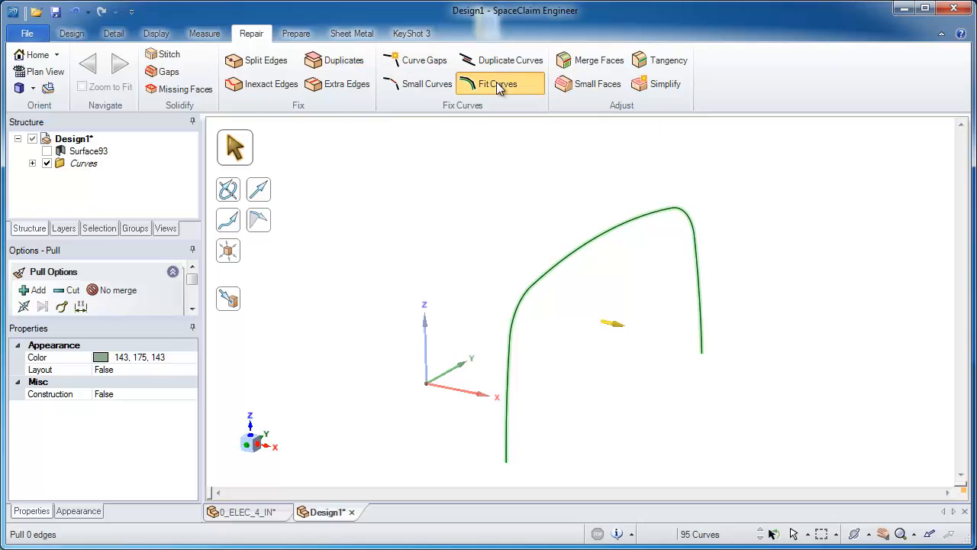
{"action": "left_click", "coordinate": [498, 83]}
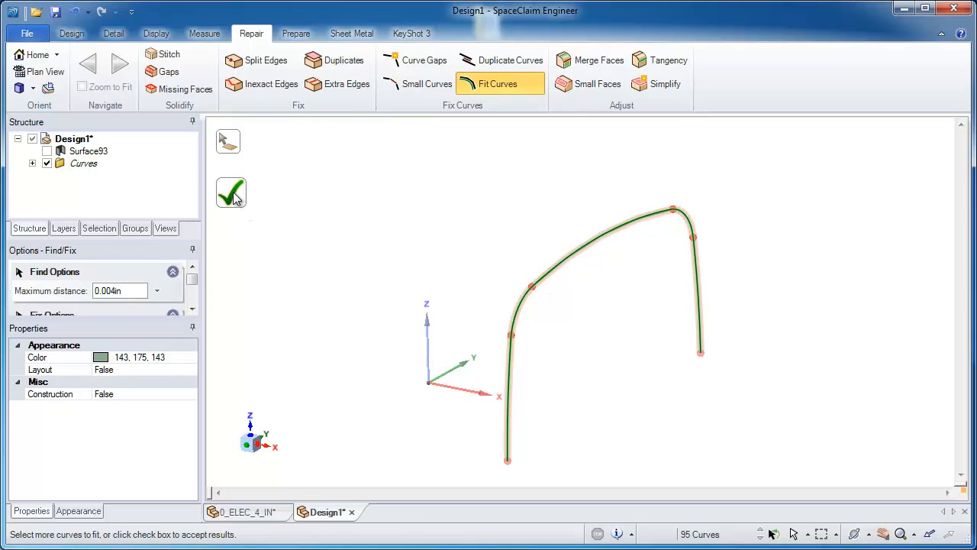
{"action": "left_click", "coordinate": [231, 191]}
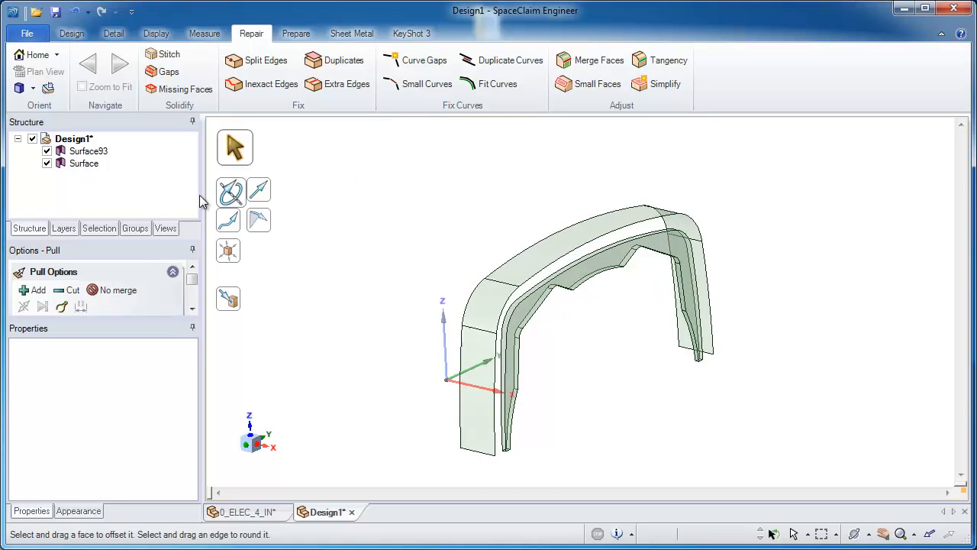
Thicken the arched surface into a solid band and lengthen both leg end faces equally.
{"action": "left_click", "coordinate": [83, 163]}
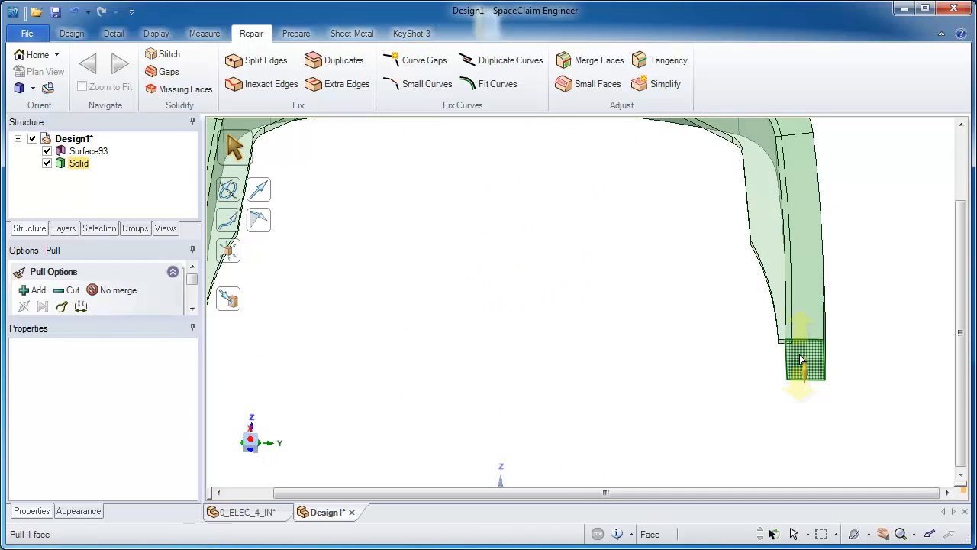
{"action": "left_click", "coordinate": [802, 362]}
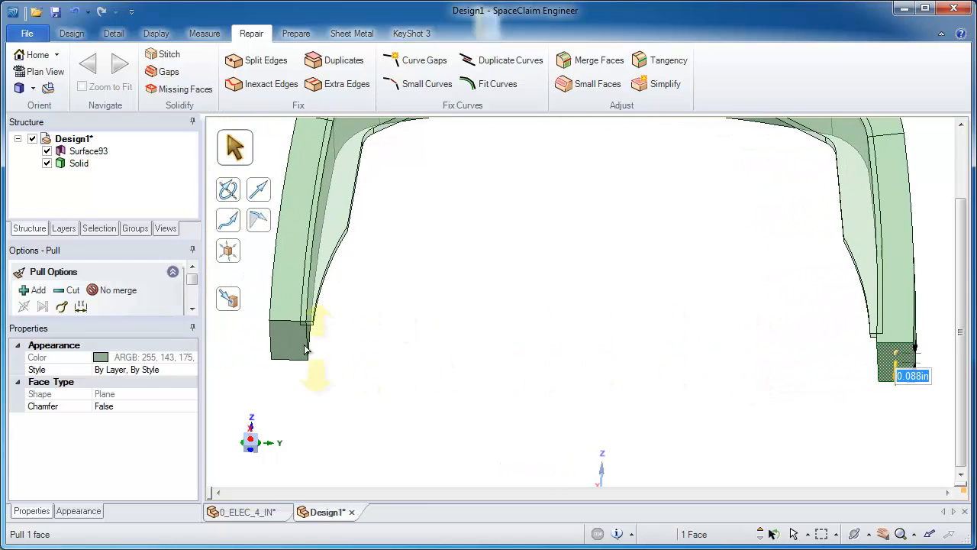
{"action": "left_click", "coordinate": [305, 347]}
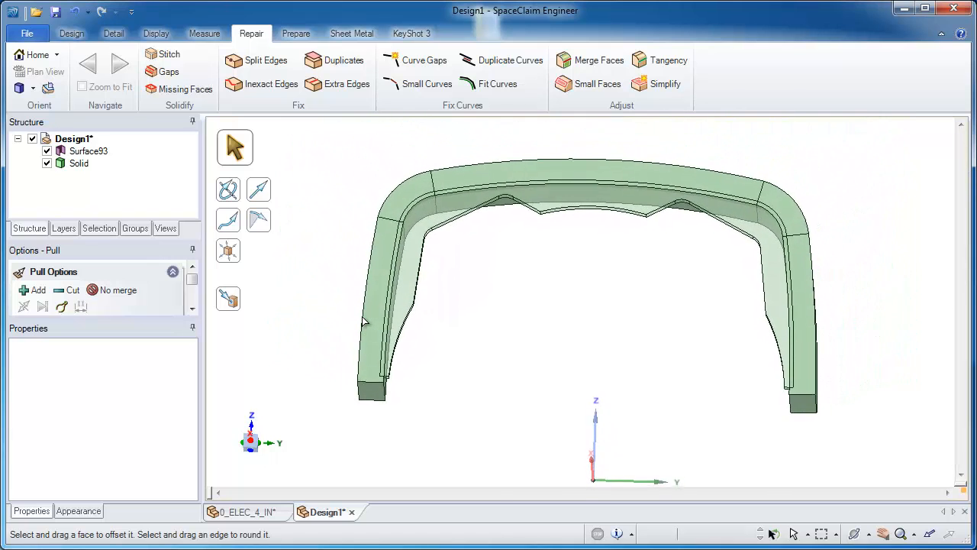
{"action": "left_click", "coordinate": [71, 32]}
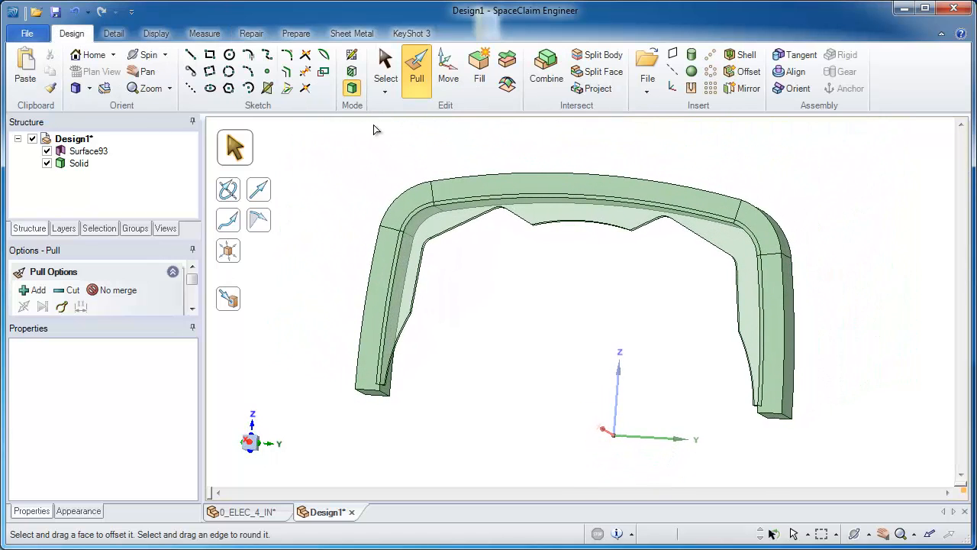
{"action": "mouse_move", "coordinate": [546, 64]}
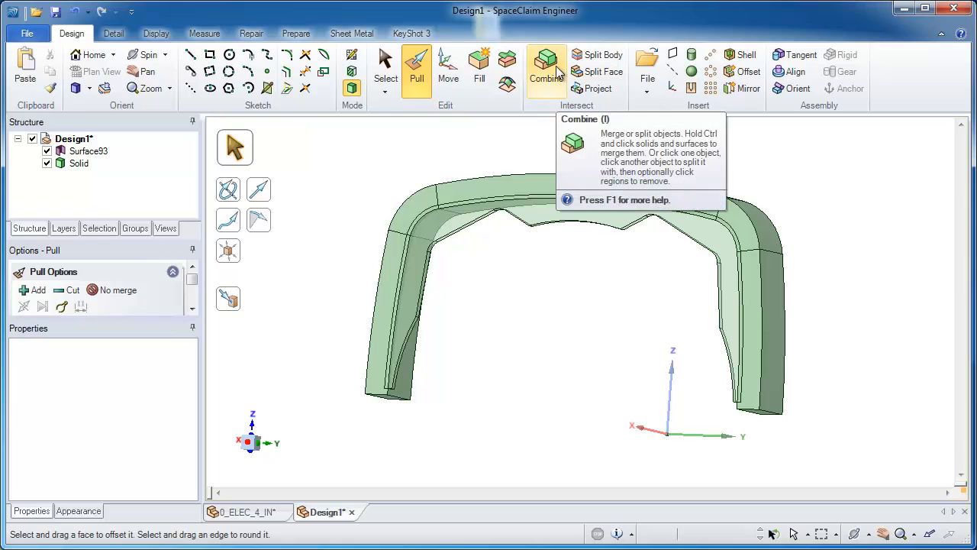
Trim with Combine into a single Solid, then select both arch end faces and the top face.
{"action": "left_click", "coordinate": [546, 69]}
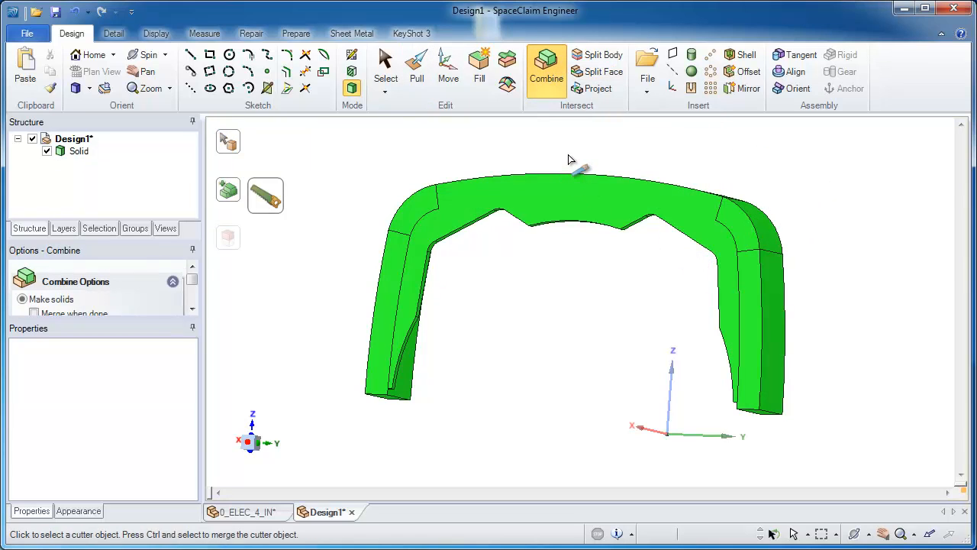
{"action": "left_click", "coordinate": [385, 68]}
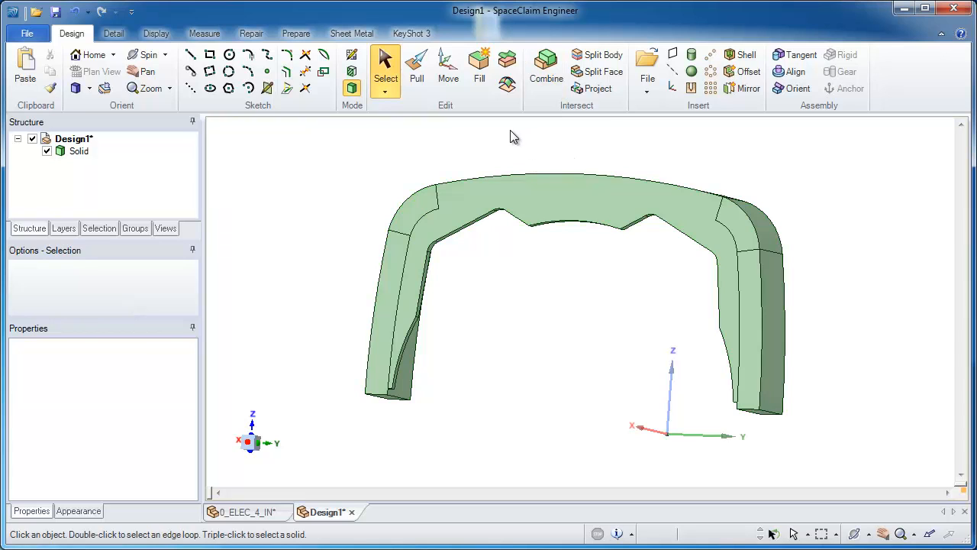
{"action": "left_click", "coordinate": [427, 206]}
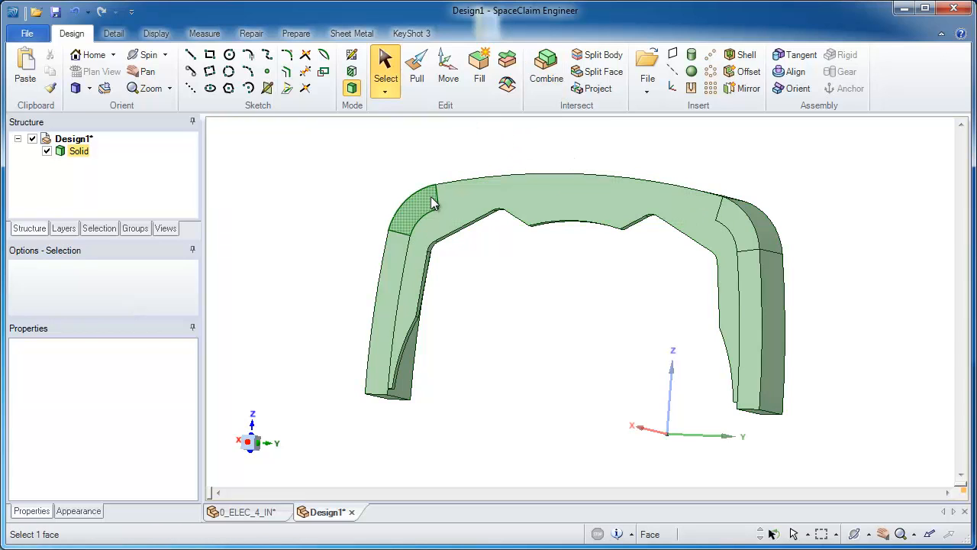
{"action": "left_click", "coordinate": [740, 221]}
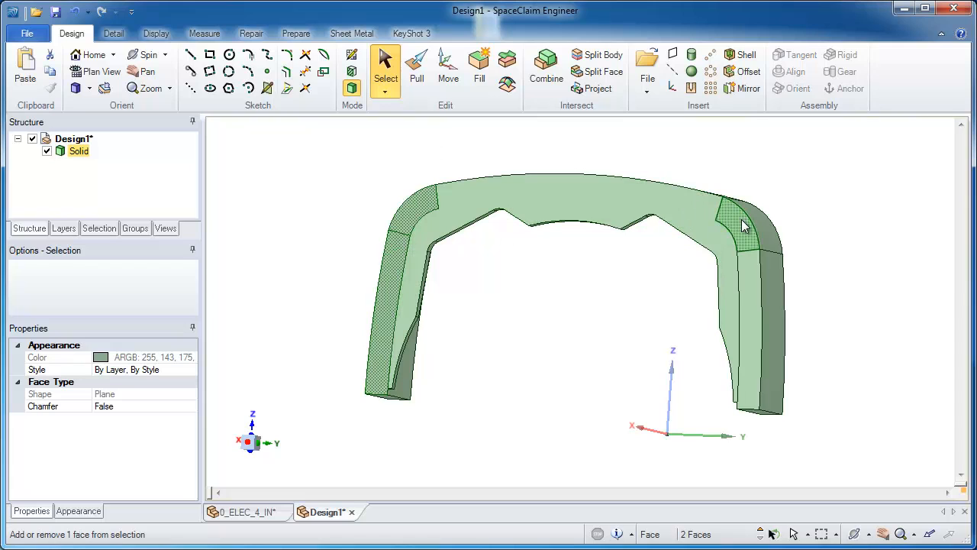
{"action": "left_click", "coordinate": [619, 189]}
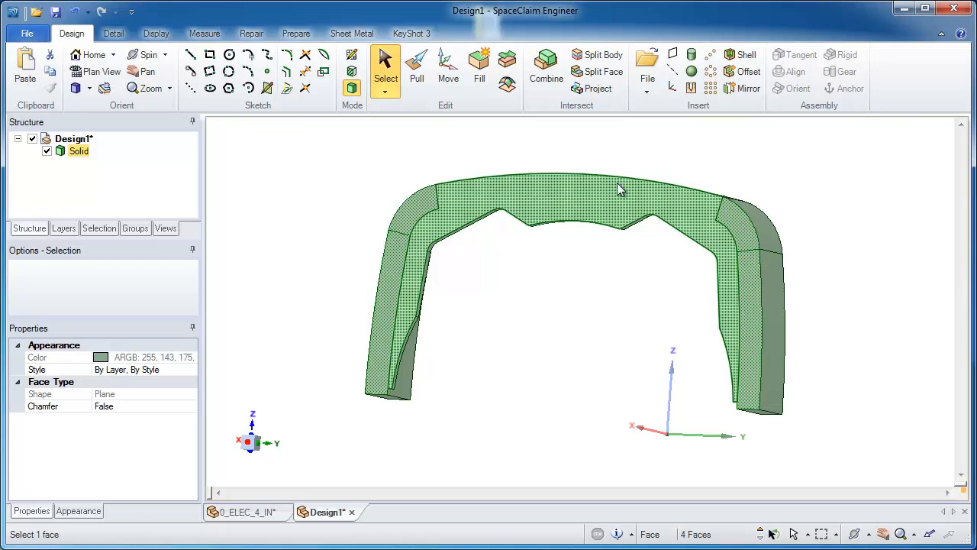
{"action": "left_click", "coordinate": [507, 148]}
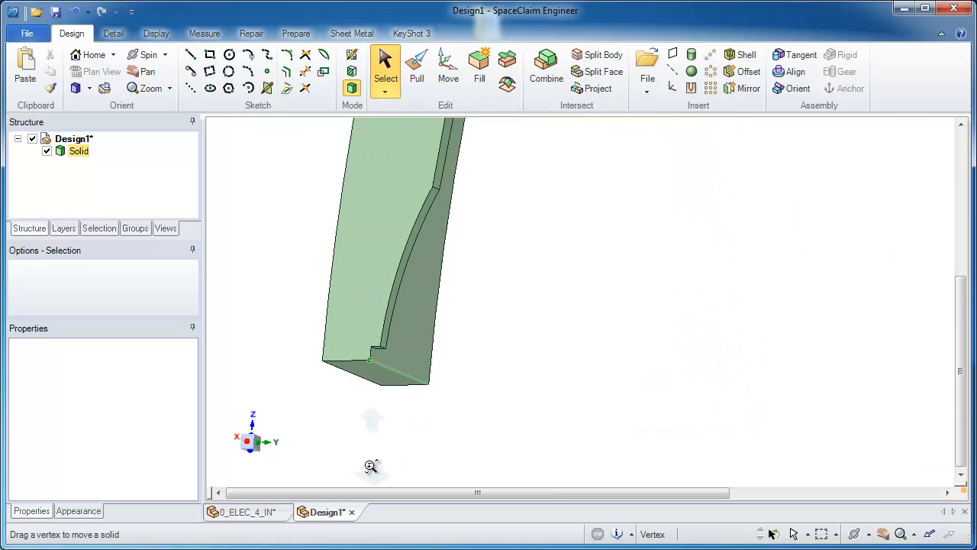
Zoom in on a leg end and trim the electrode to a thin U-shaped slab.
{"action": "scroll", "scroll_direction": "up", "scroll_amount": 3}
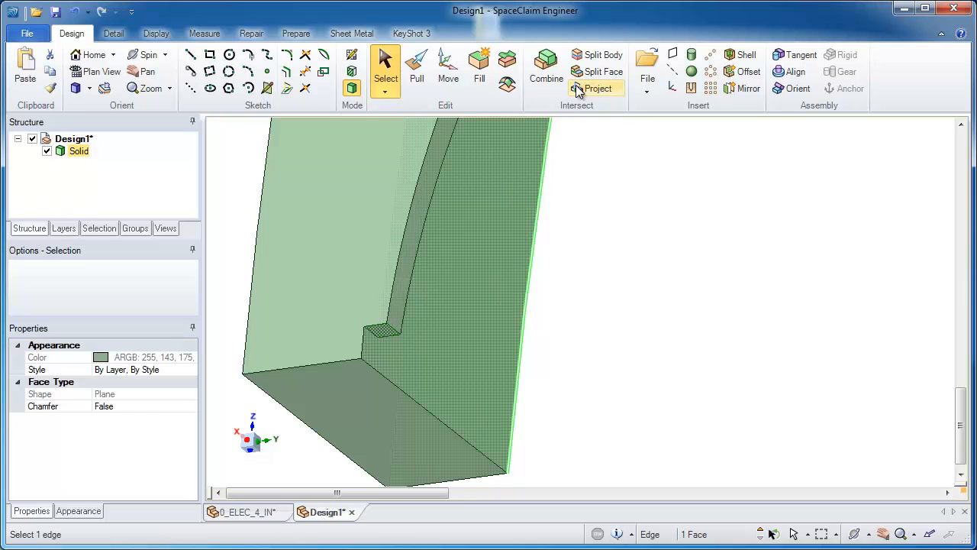
{"action": "left_click", "coordinate": [604, 54]}
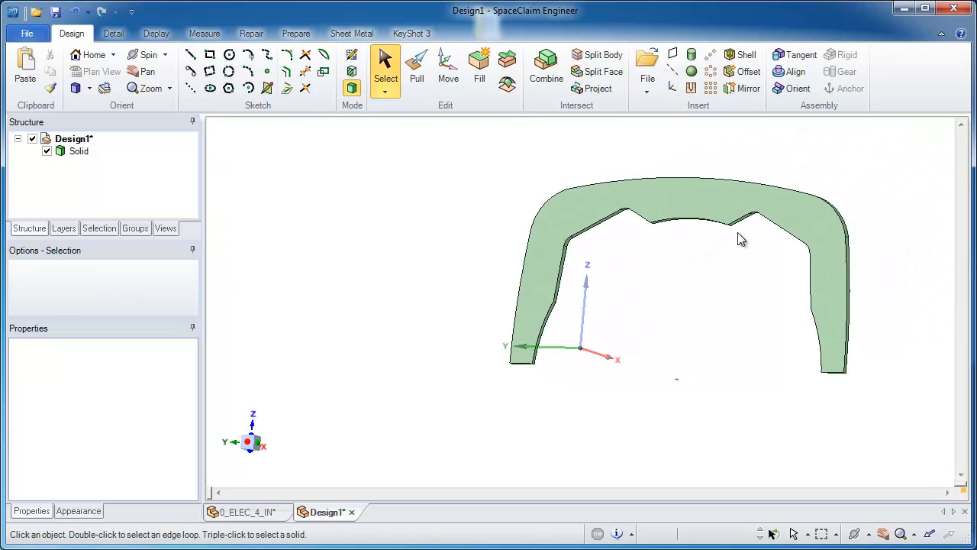
Orbit above the slab, clear the top face, and Ctrl-select its inner wall faces.
{"action": "left_click_drag", "start_coordinate": [740, 239], "coordinate": [669, 288]}
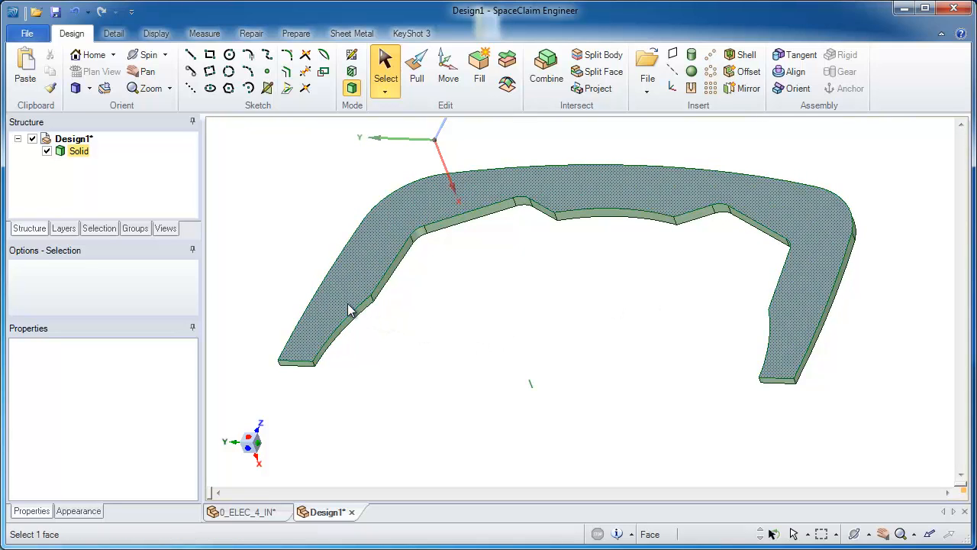
{"action": "left_click", "coordinate": [404, 319]}
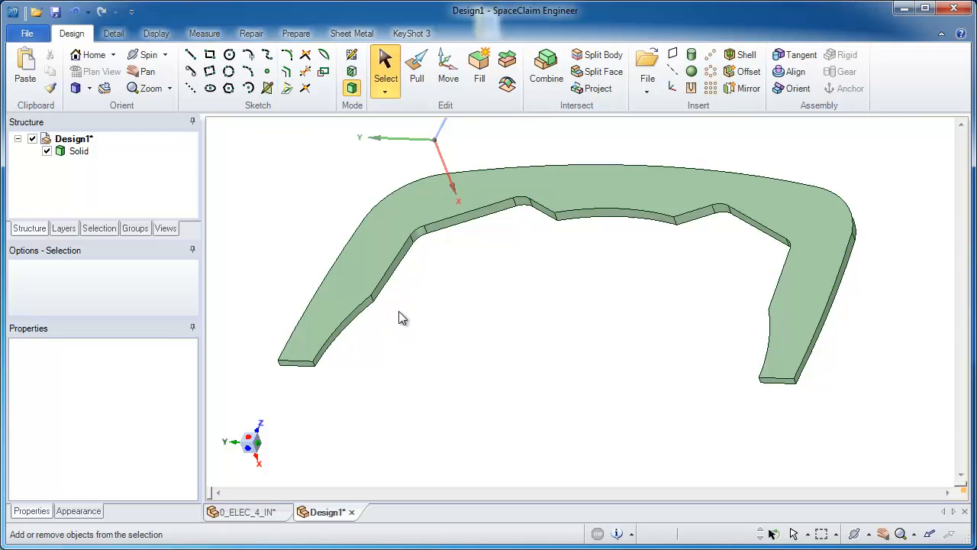
{"action": "left_click", "coordinate": [359, 305]}
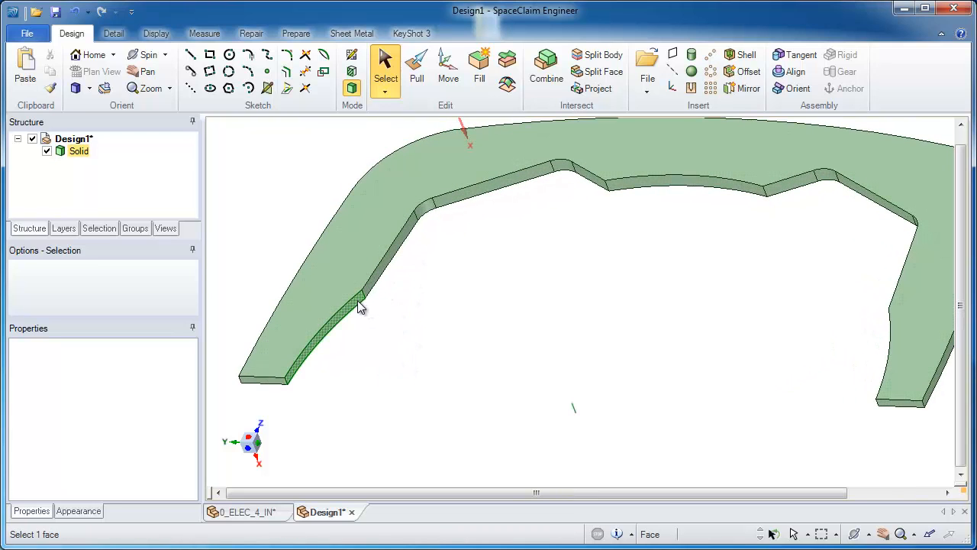
{"action": "left_click", "coordinate": [378, 290]}
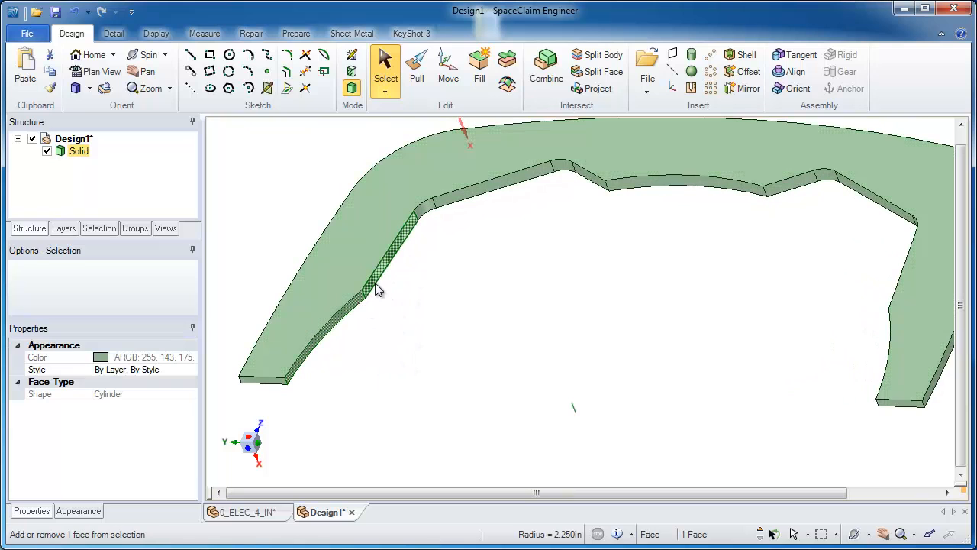
{"action": "left_click", "coordinate": [677, 192]}
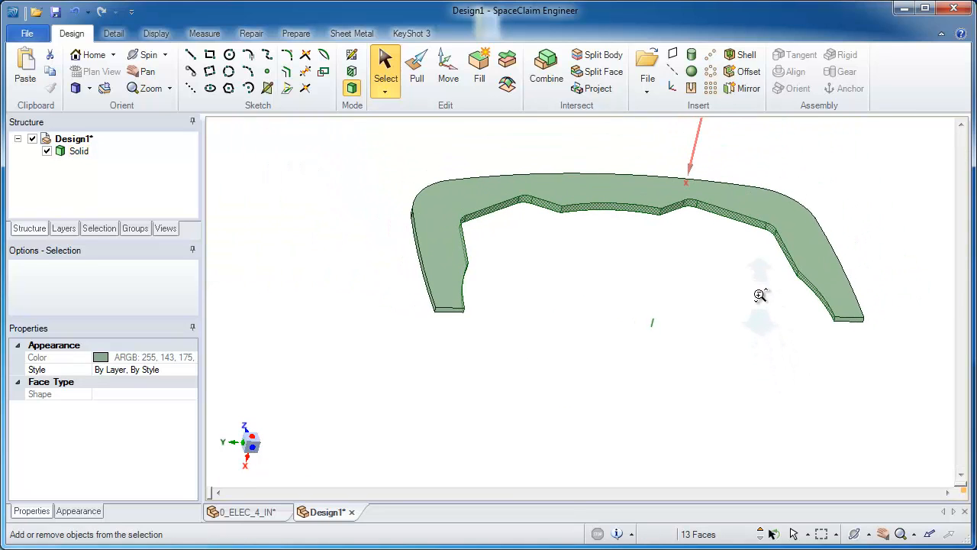
{"action": "left_click", "coordinate": [417, 67]}
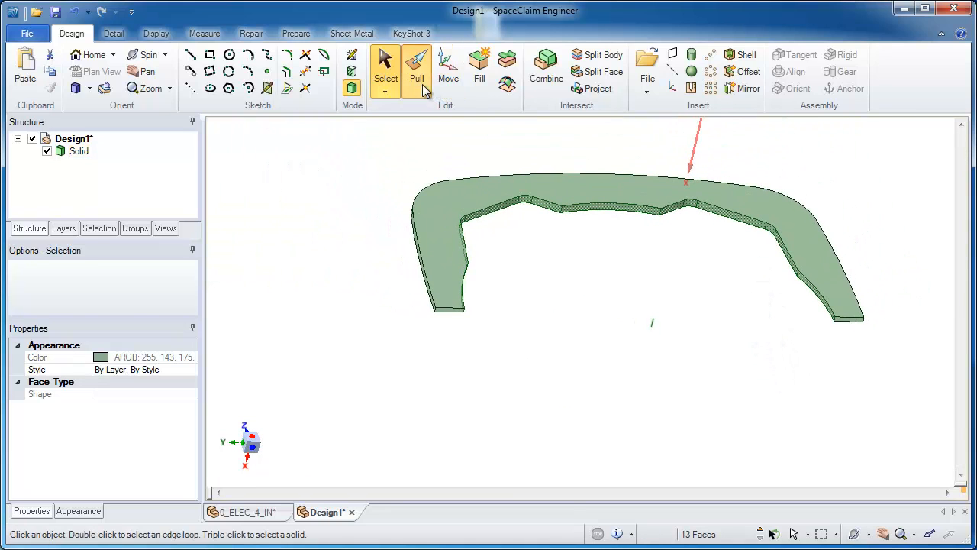
Pull the selected inner faces, including the left leg's end face, a small distance.
{"action": "left_click", "coordinate": [417, 65]}
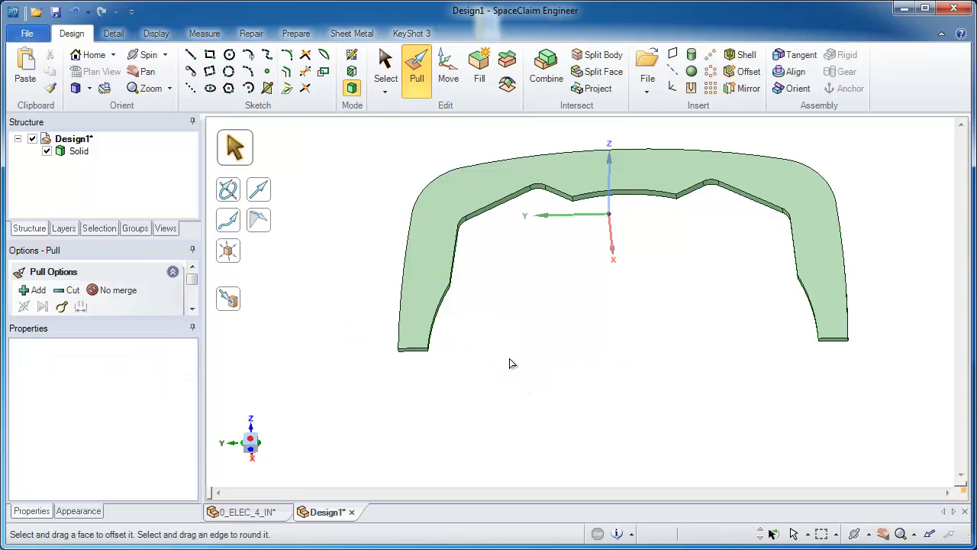
{"action": "left_click", "coordinate": [415, 336]}
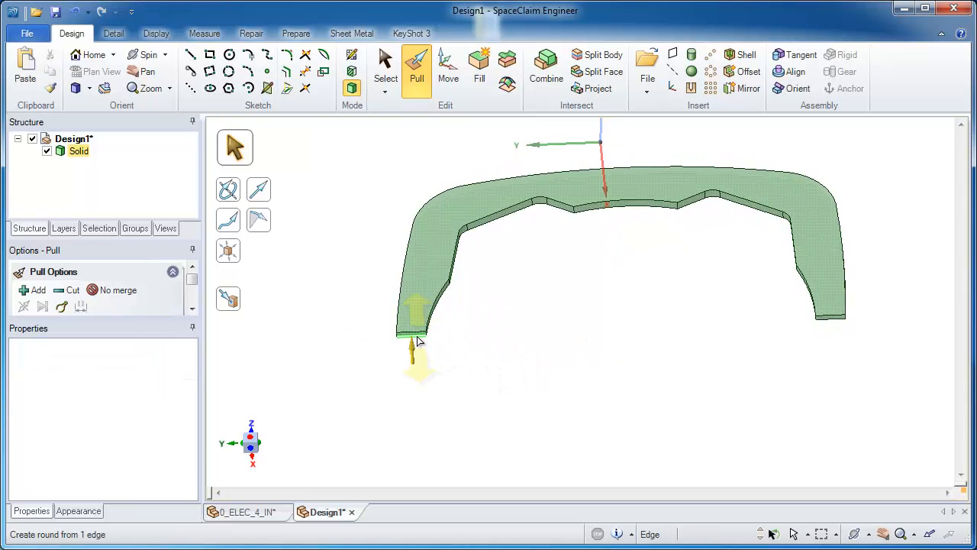
{"action": "left_click", "coordinate": [413, 334]}
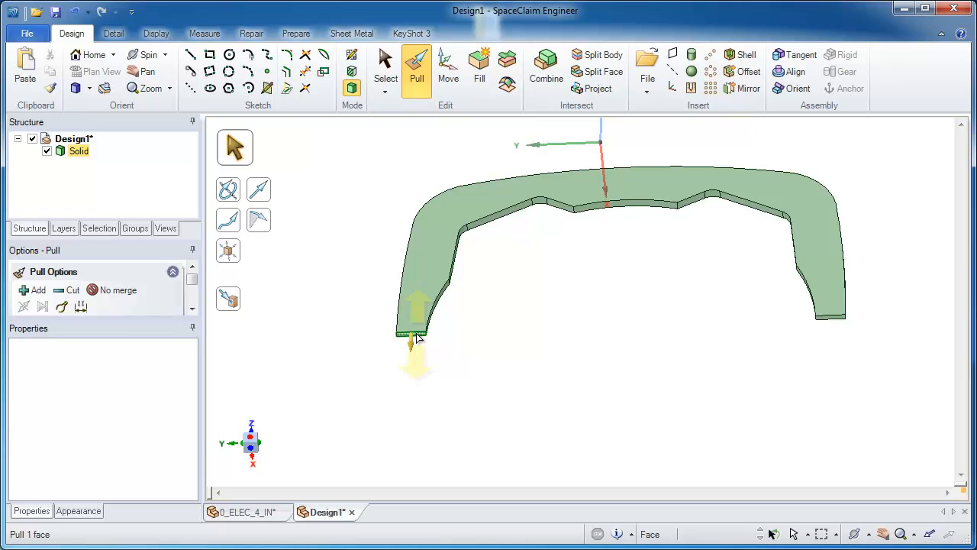
{"action": "mouse_move", "coordinate": [420, 342]}
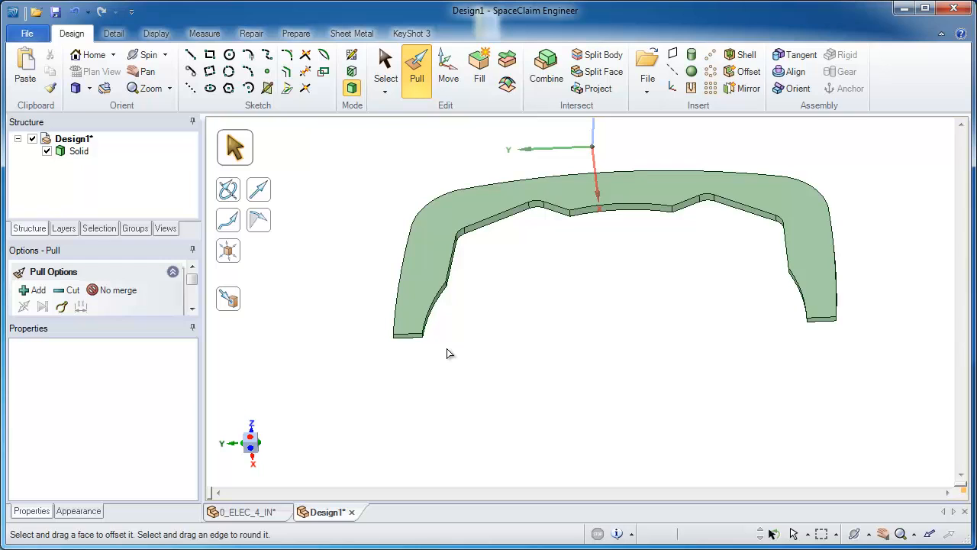
{"action": "left_click", "coordinate": [385, 69]}
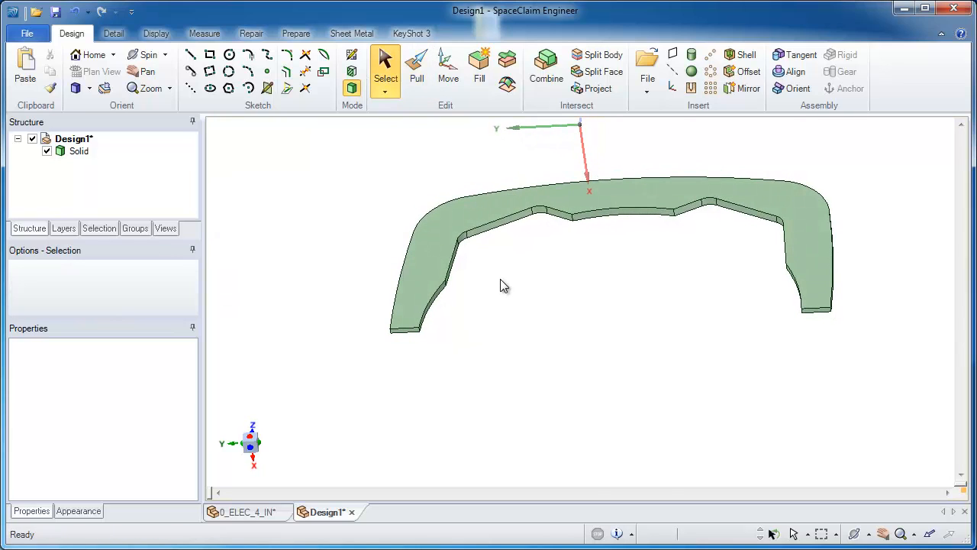
Run a Draft analysis on the U-shaped slab from the Measure tab, then turn it off.
{"action": "left_click", "coordinate": [204, 32]}
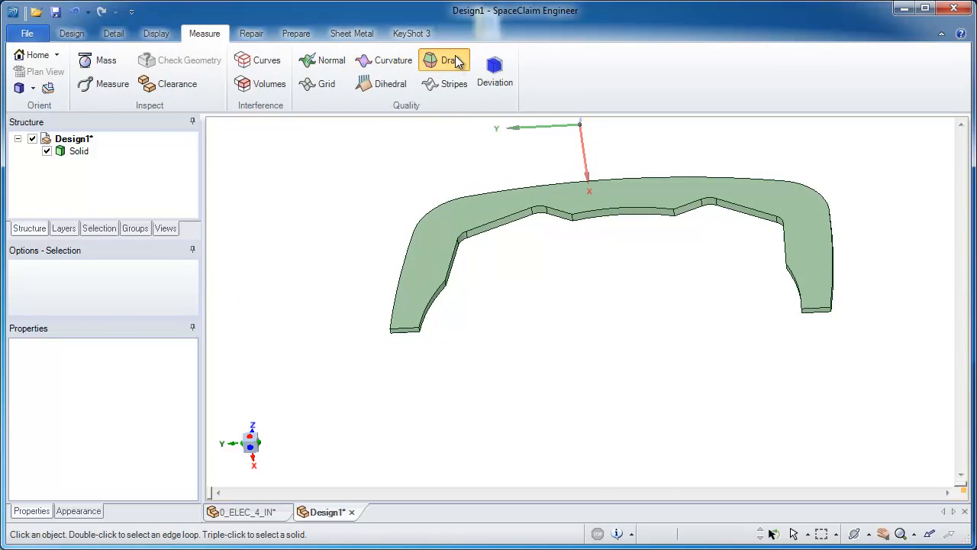
{"action": "left_click", "coordinate": [451, 60]}
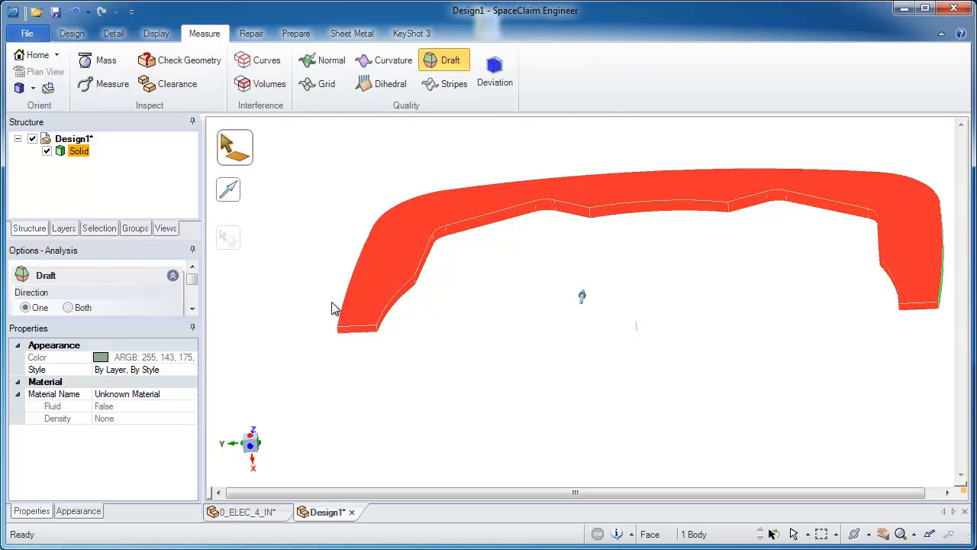
{"action": "left_click", "coordinate": [228, 194]}
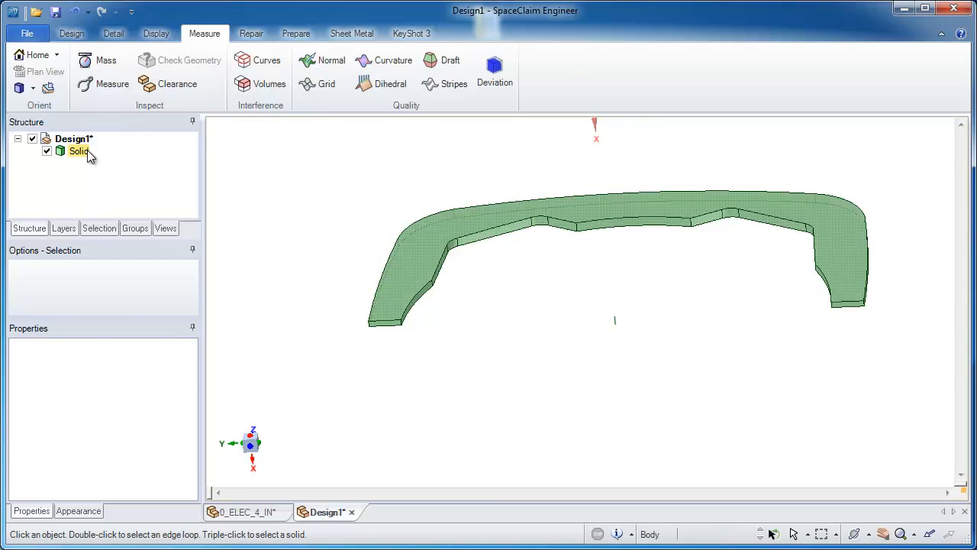
Copy the U-shaped slab Solid into the 0_ELEC_4_IN part and select the pasted Solid.
{"action": "left_click", "coordinate": [79, 150]}
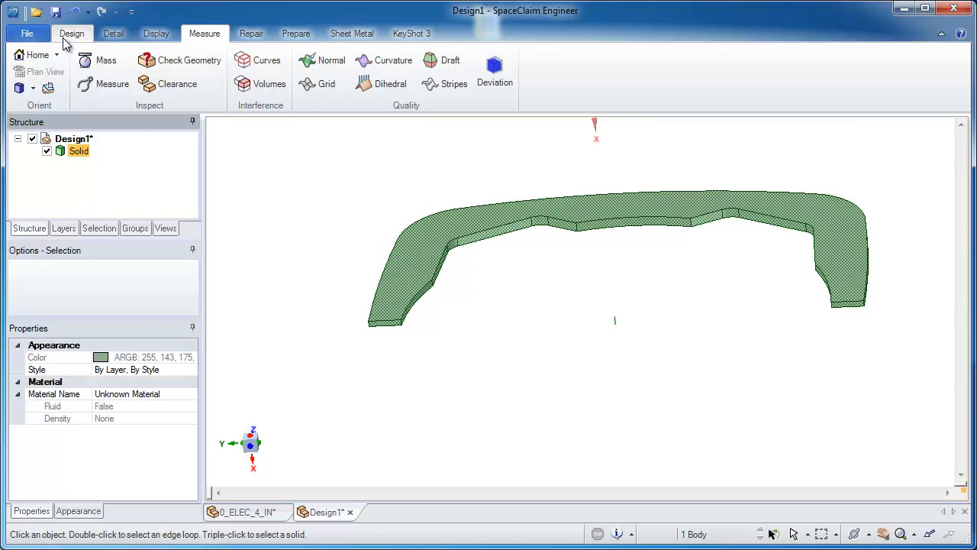
{"action": "left_click", "coordinate": [71, 33]}
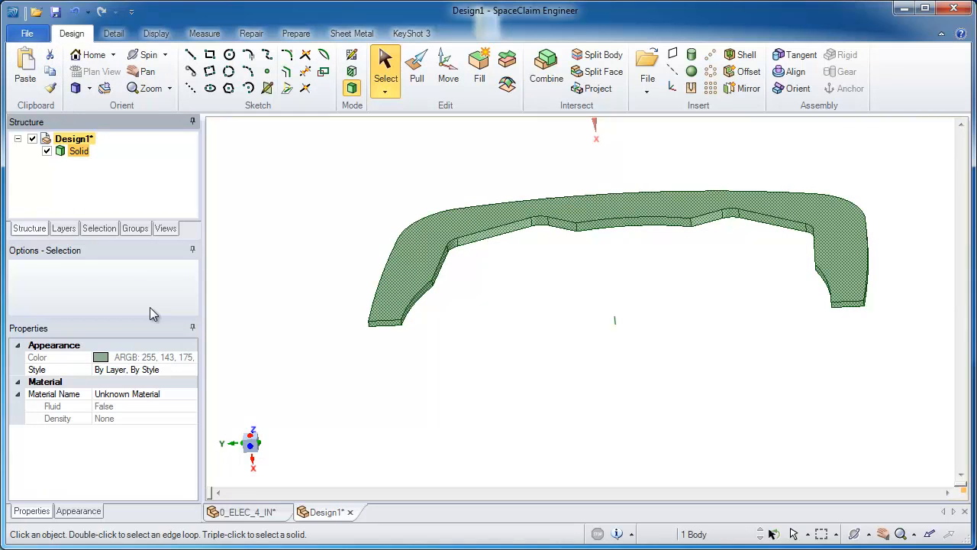
{"action": "left_click", "coordinate": [245, 511]}
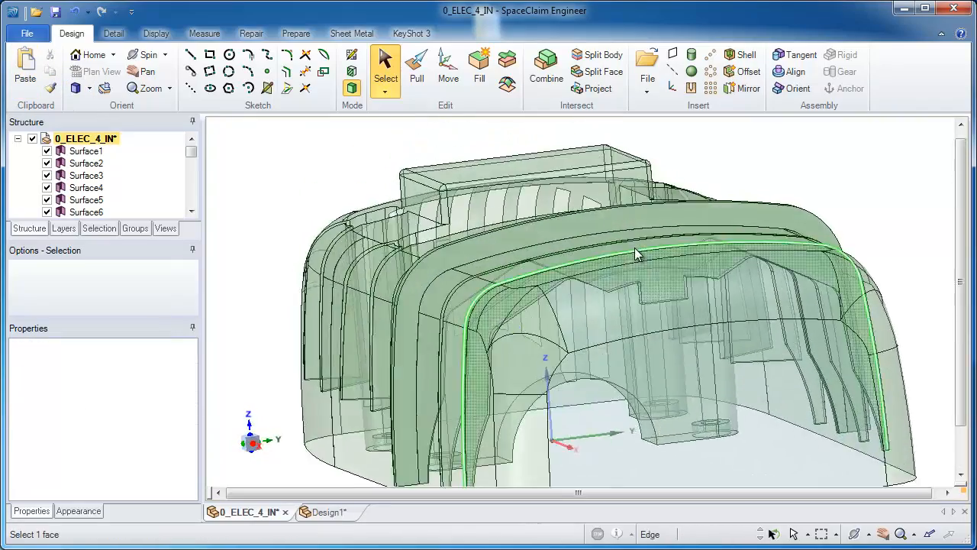
{"action": "scroll", "scroll_direction": "up", "scroll_amount": 3}
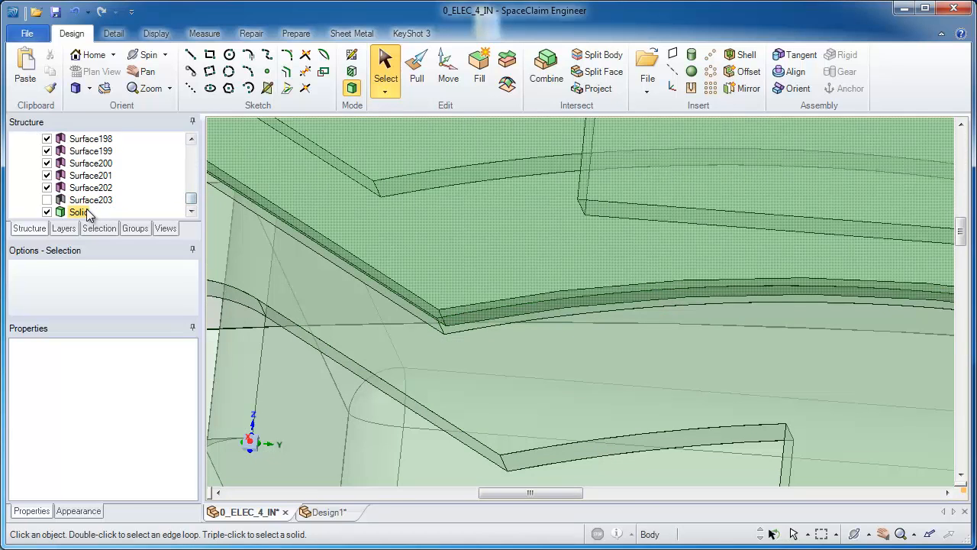
{"action": "left_click", "coordinate": [144, 68]}
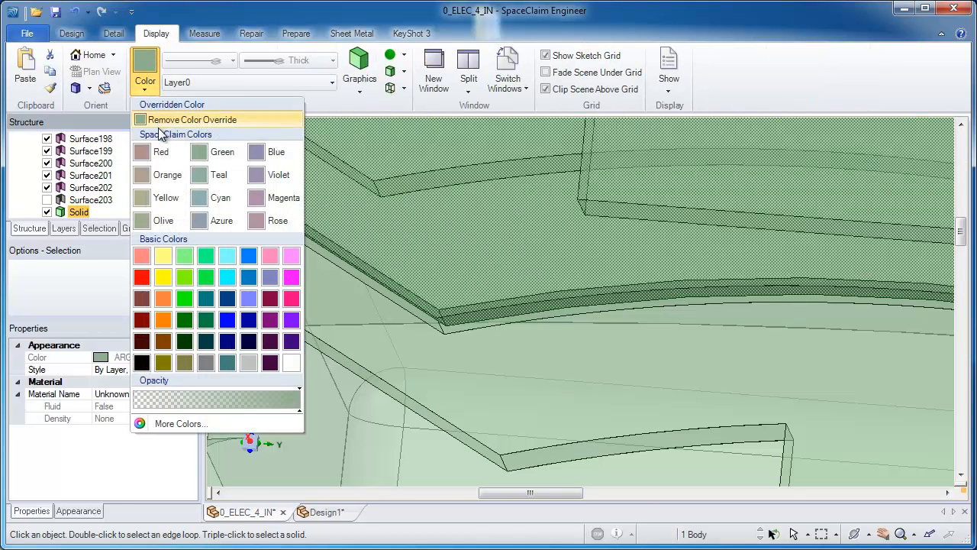